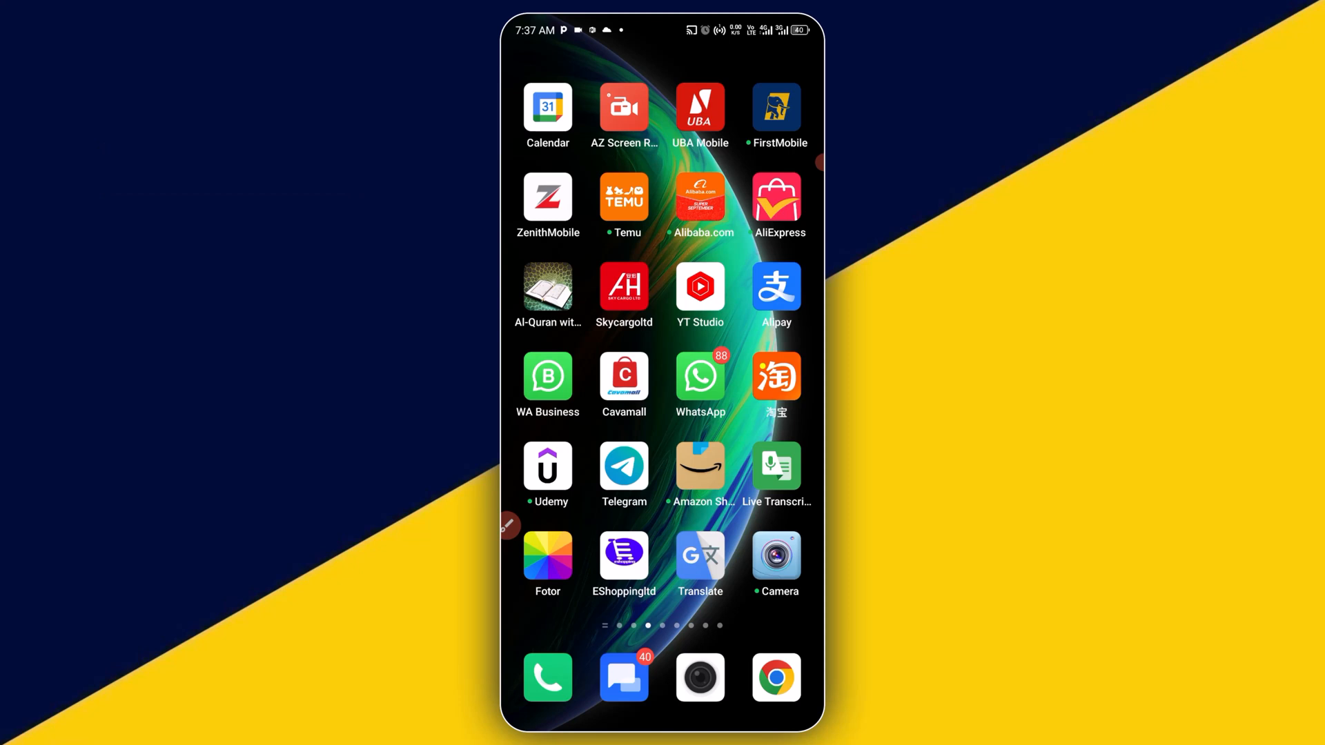
Launch Telegram from the home screen to reach the All Chats list.
click(508, 525)
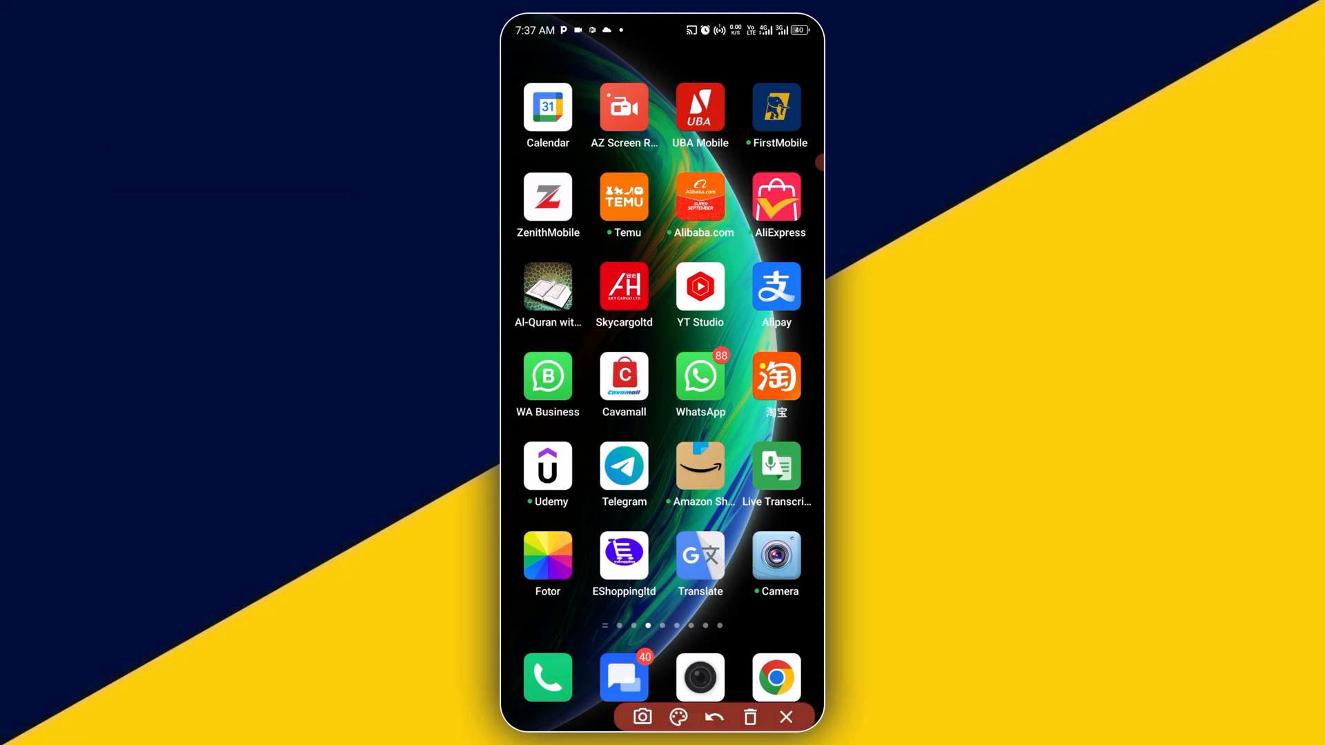
click(785, 716)
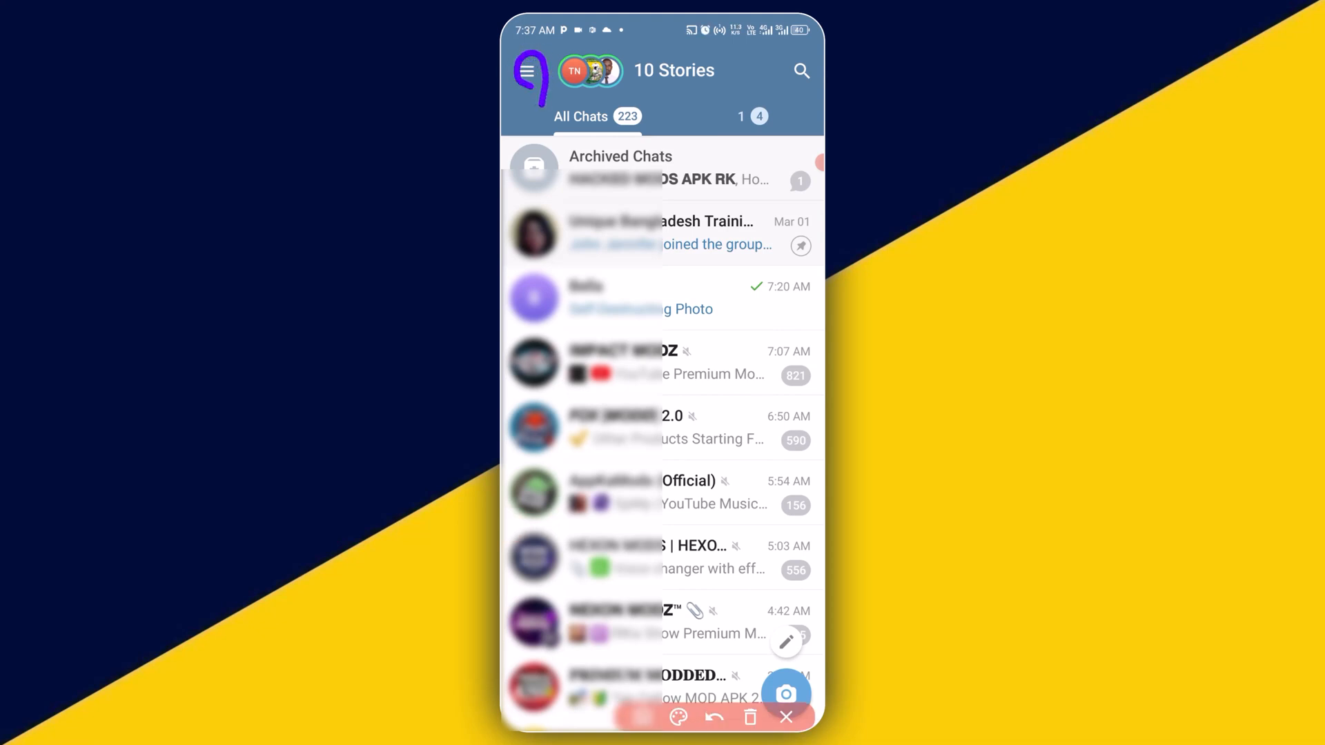
Go to the account's own profile page via My Profile in the side drawer.
click(534, 70)
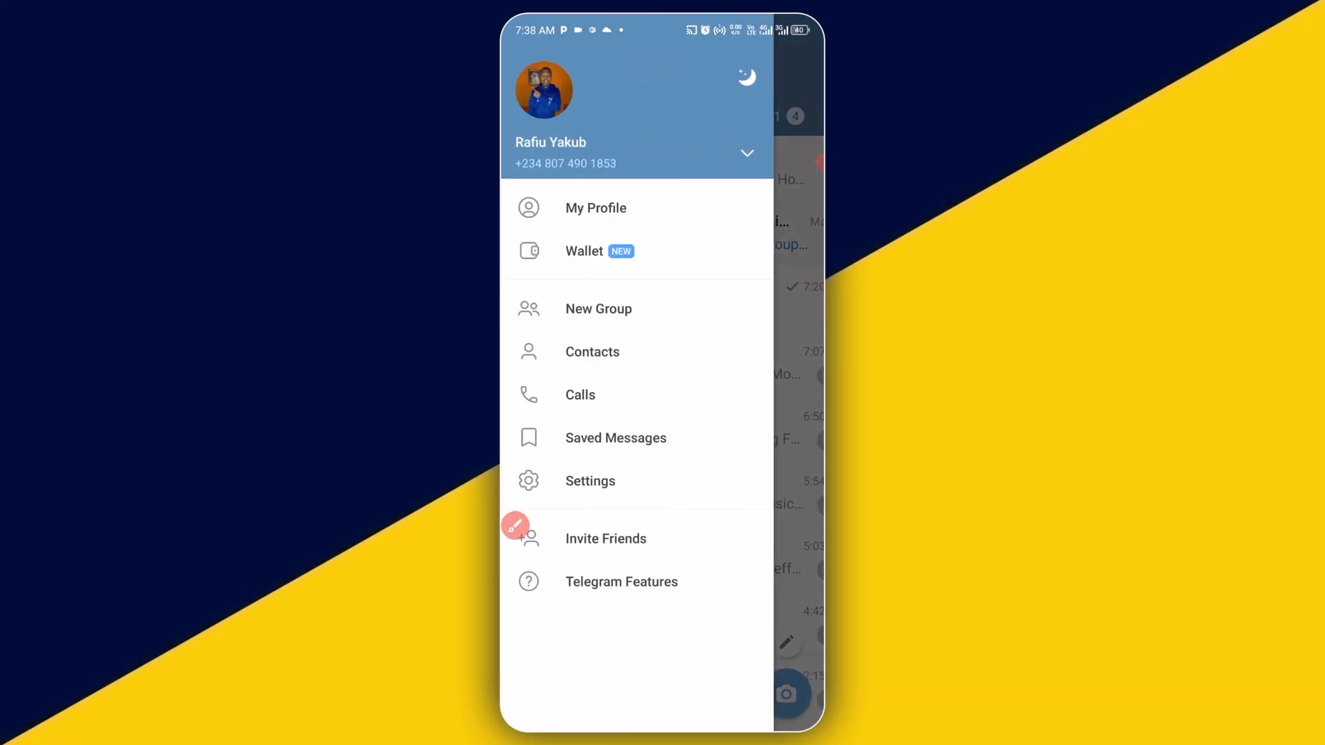
click(596, 208)
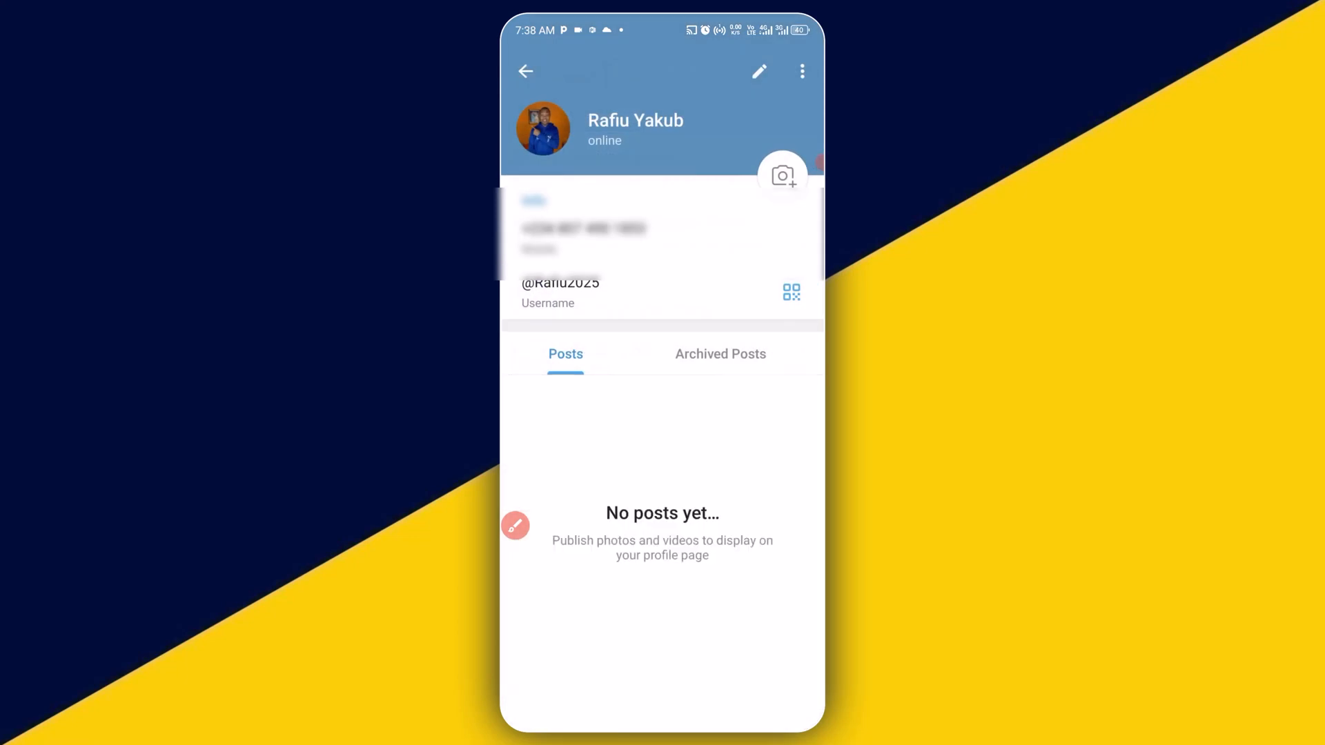
click(515, 525)
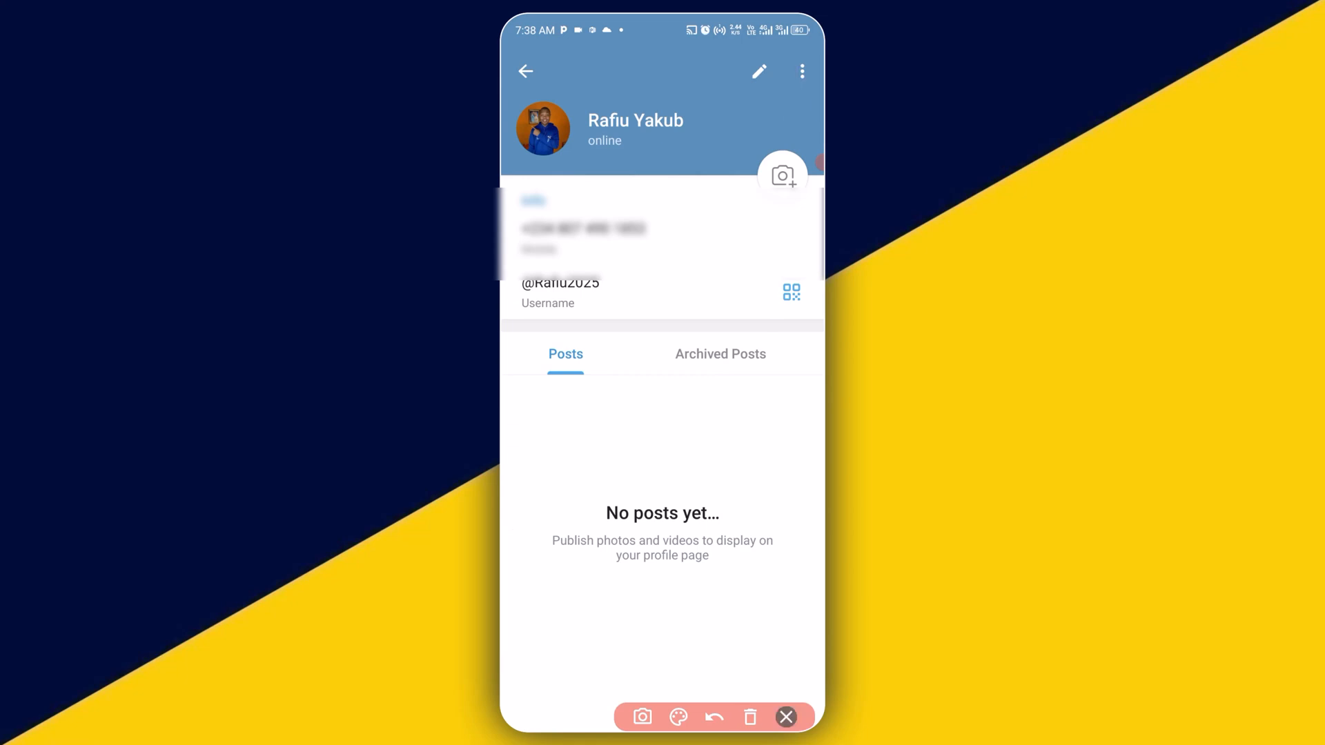
click(800, 70)
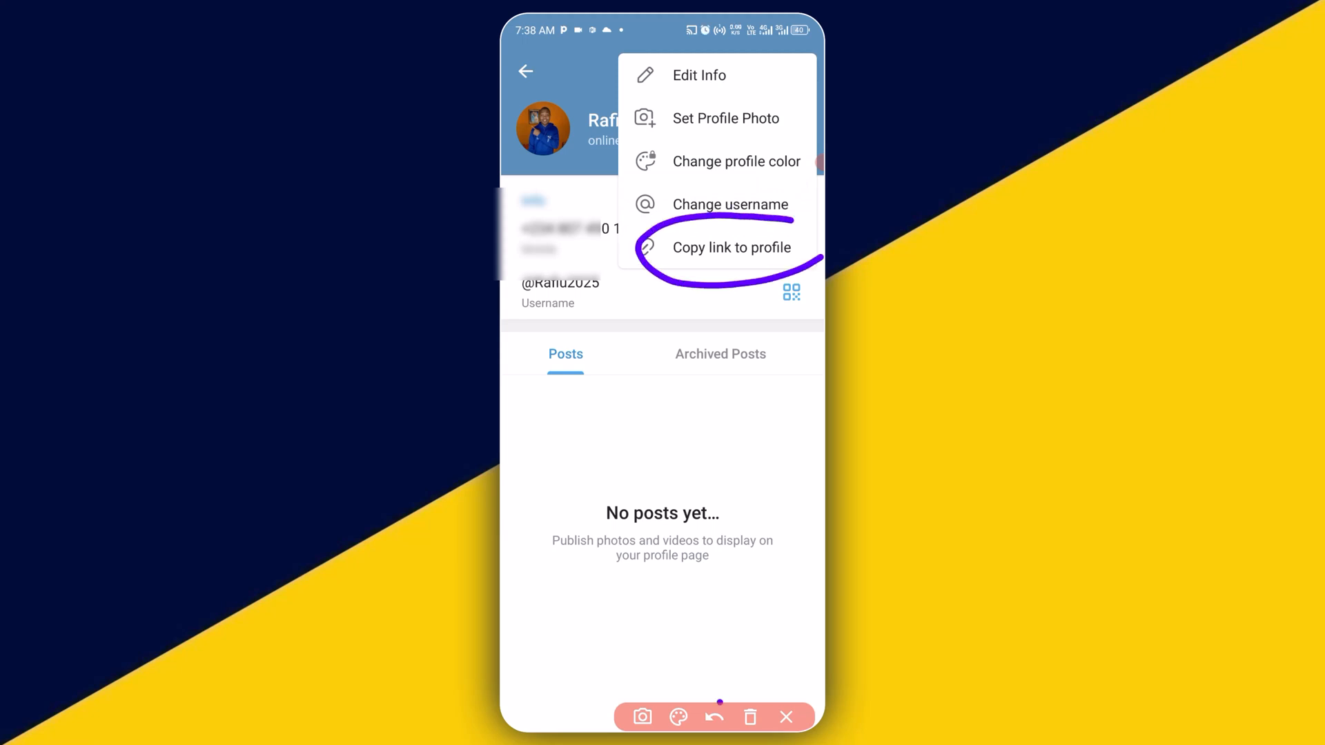
click(731, 247)
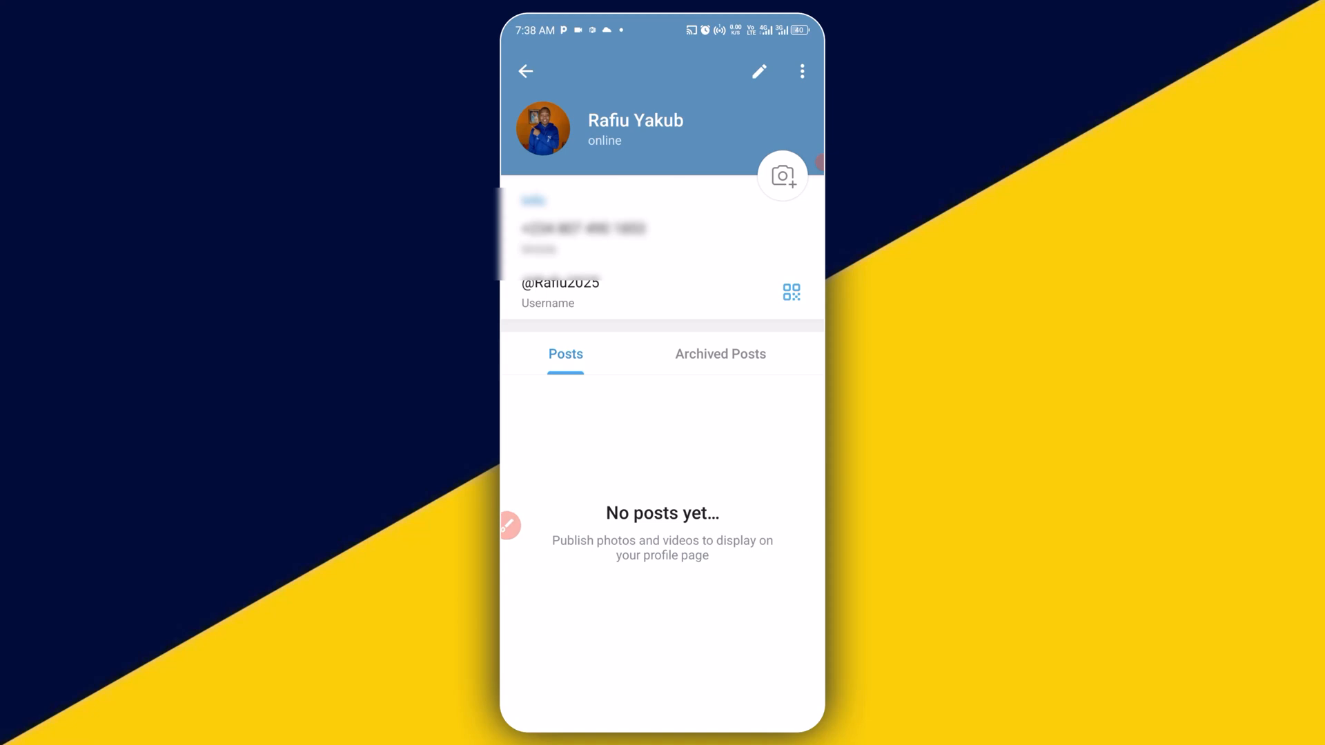
click(800, 70)
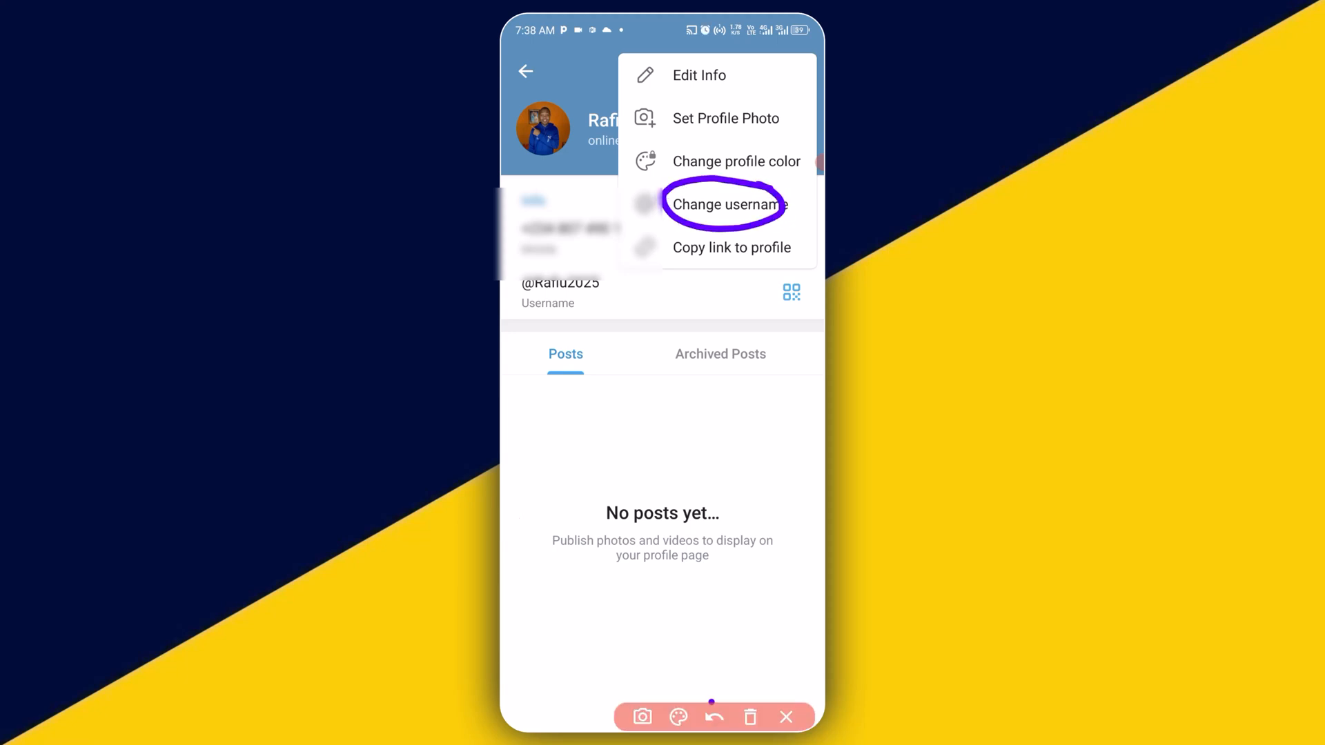
Bring up the profile's three-dot options menu and highlight the current username.
click(713, 716)
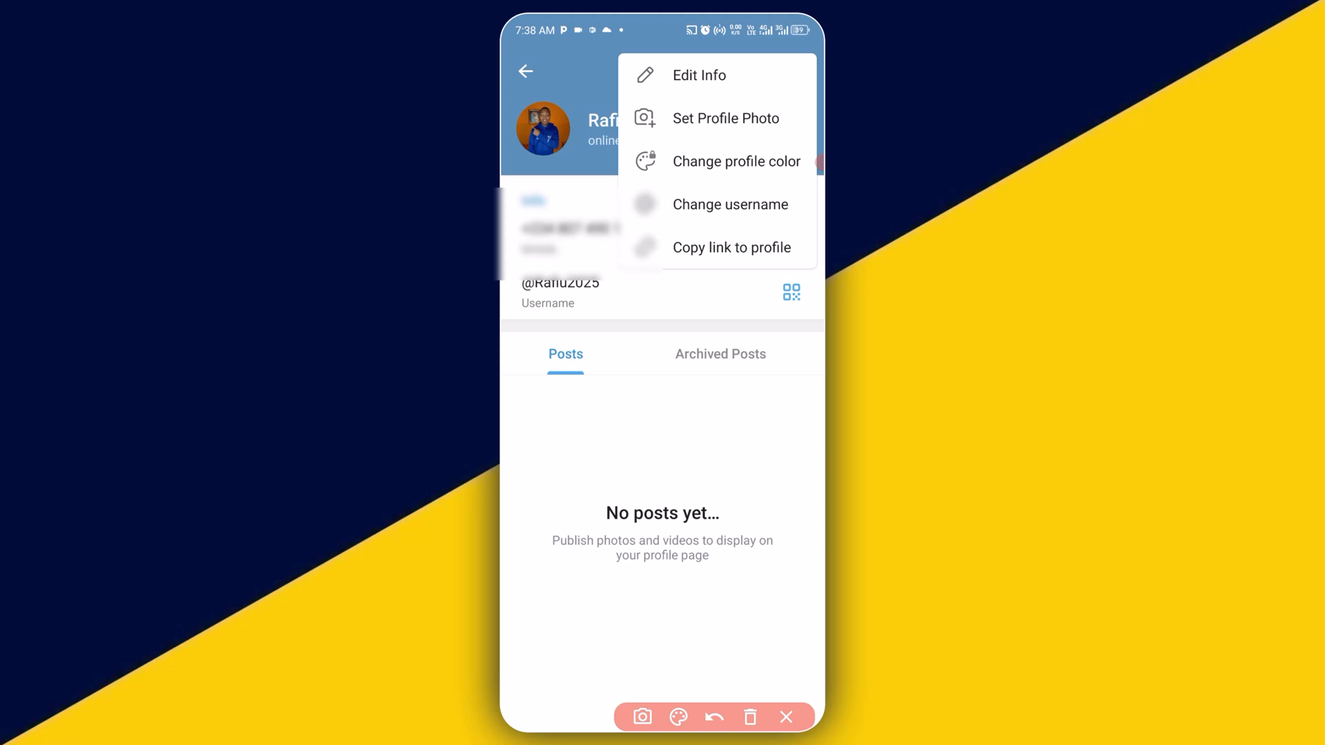
drag(524, 262, 600, 303)
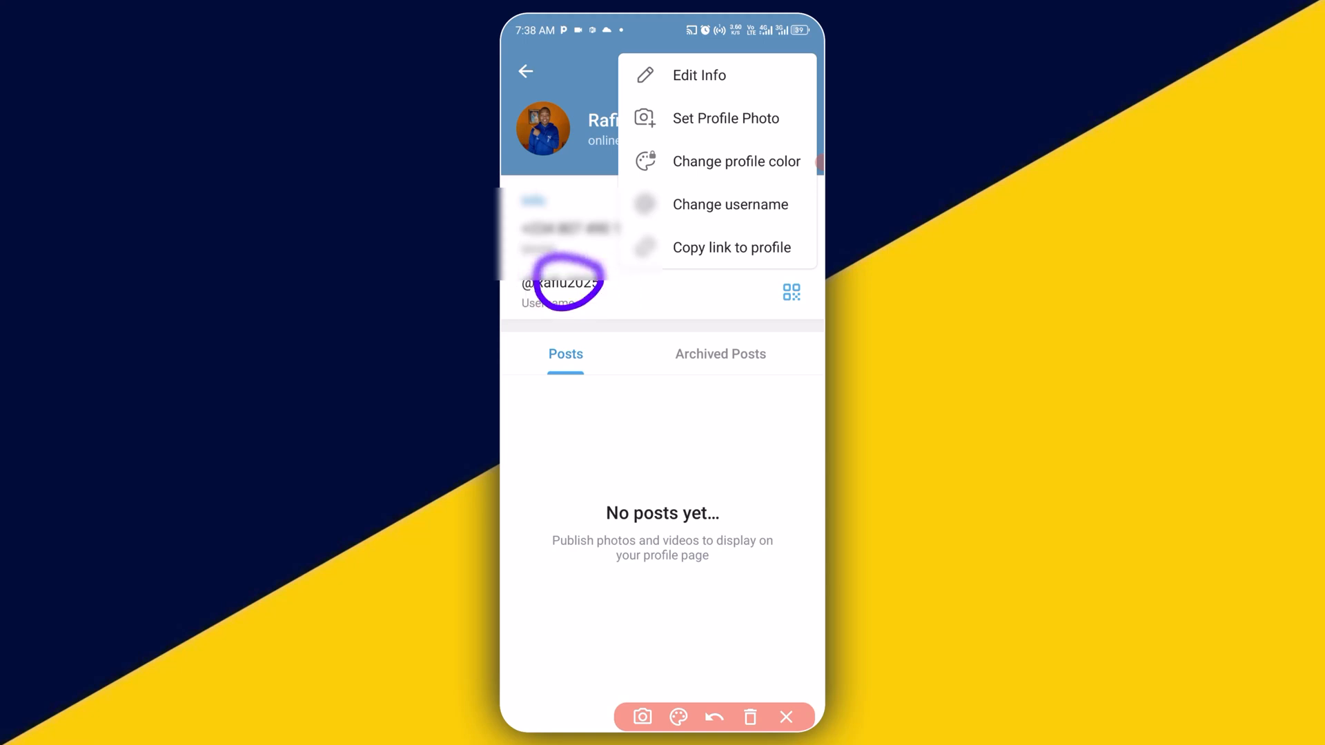